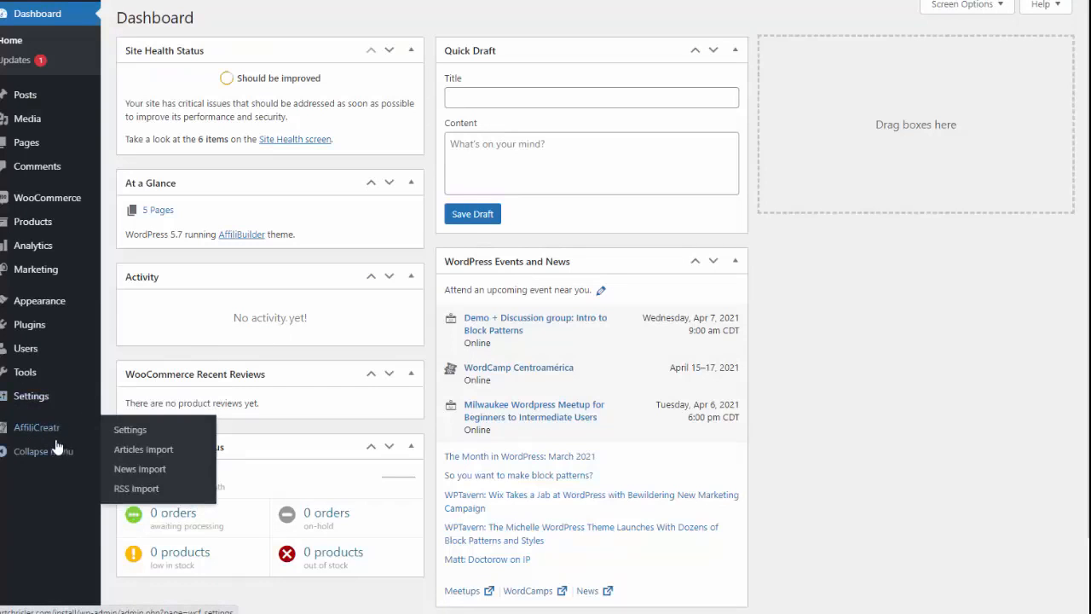
mouse_move(143, 449)
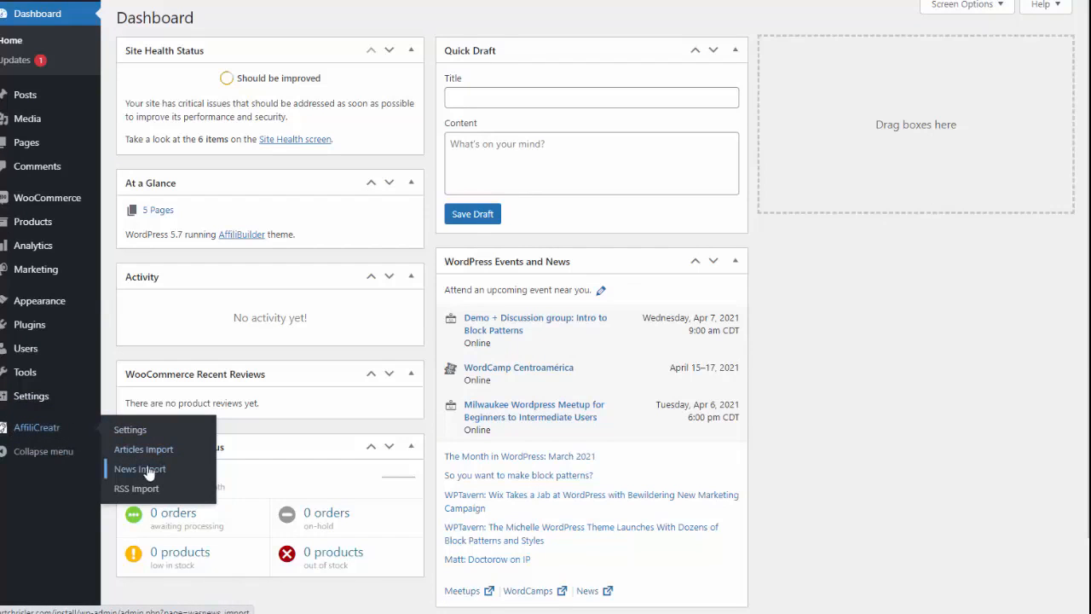
mouse_move(136, 488)
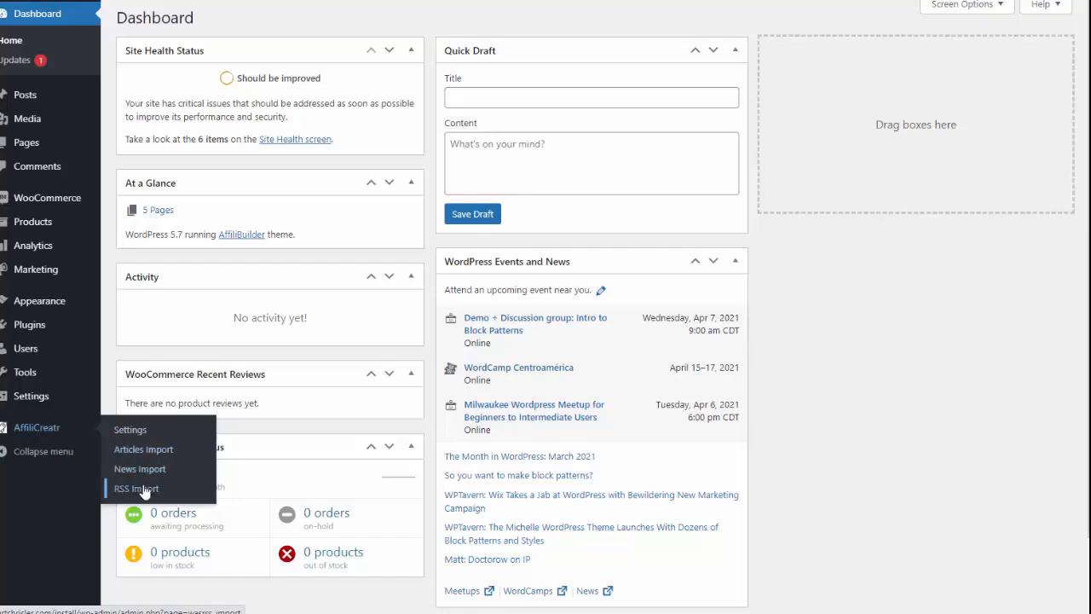
mouse_move(162, 449)
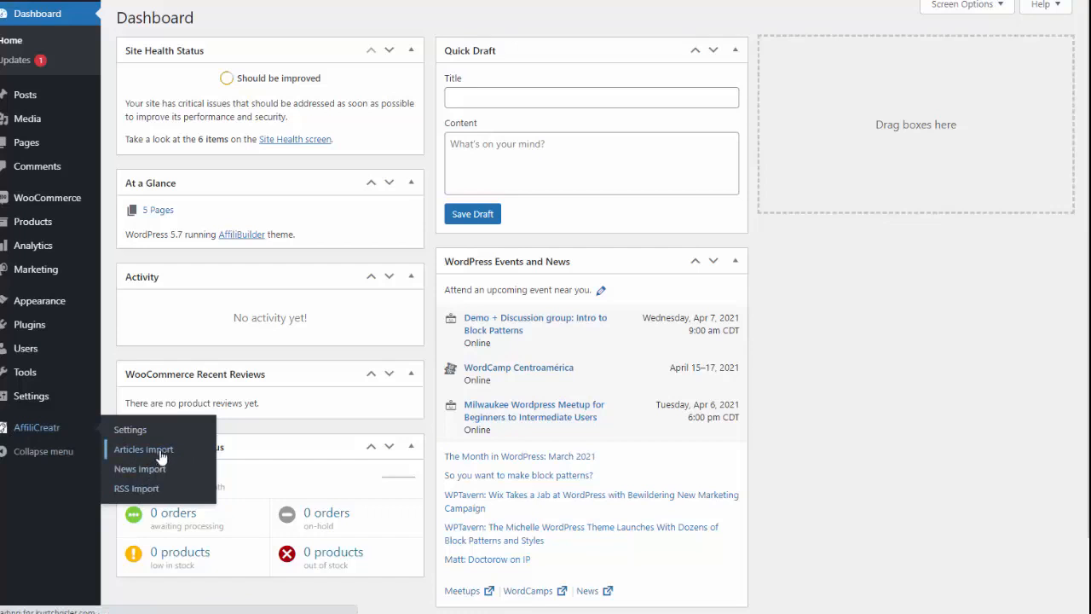
Open AffiliCreatr's Articles Import page from the admin sidebar.
left_click(143, 449)
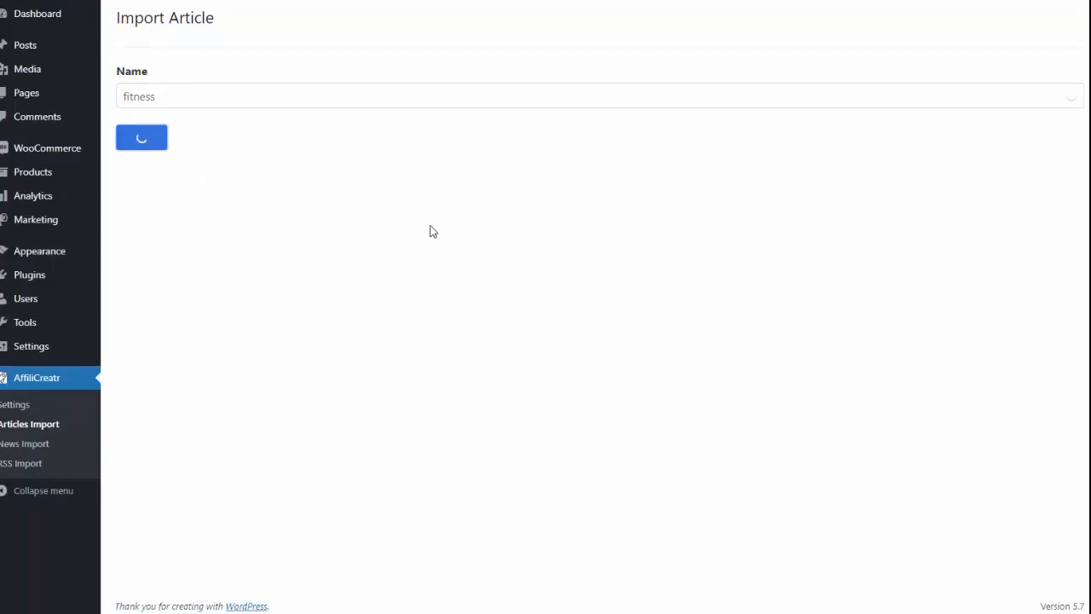
Search 'fitness', tick the Spot Reduce article, set its category, and start its featured image.
left_click(141, 137)
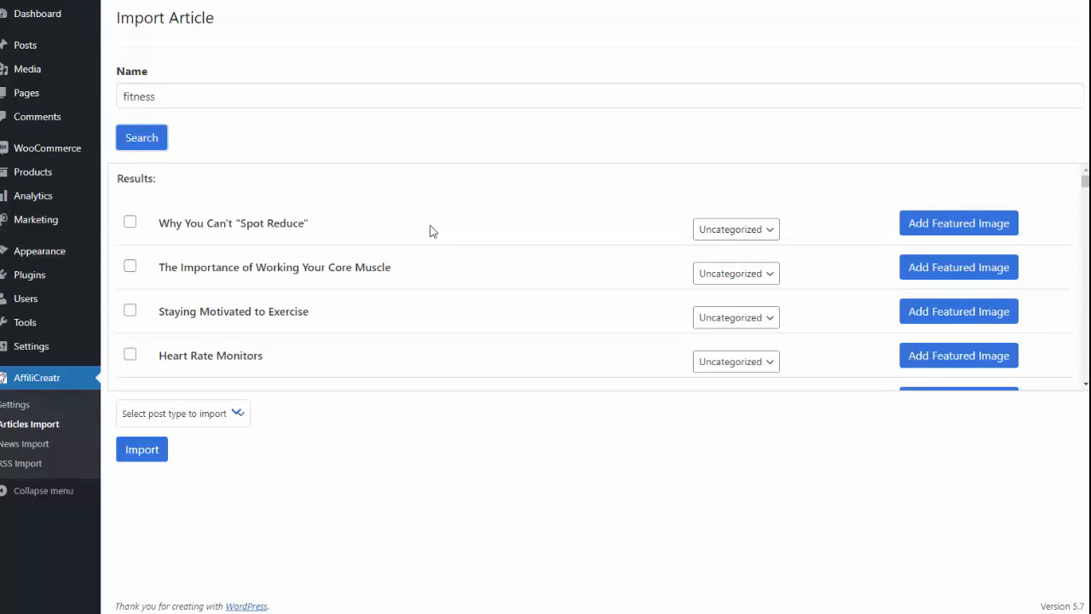
mouse_move(211, 335)
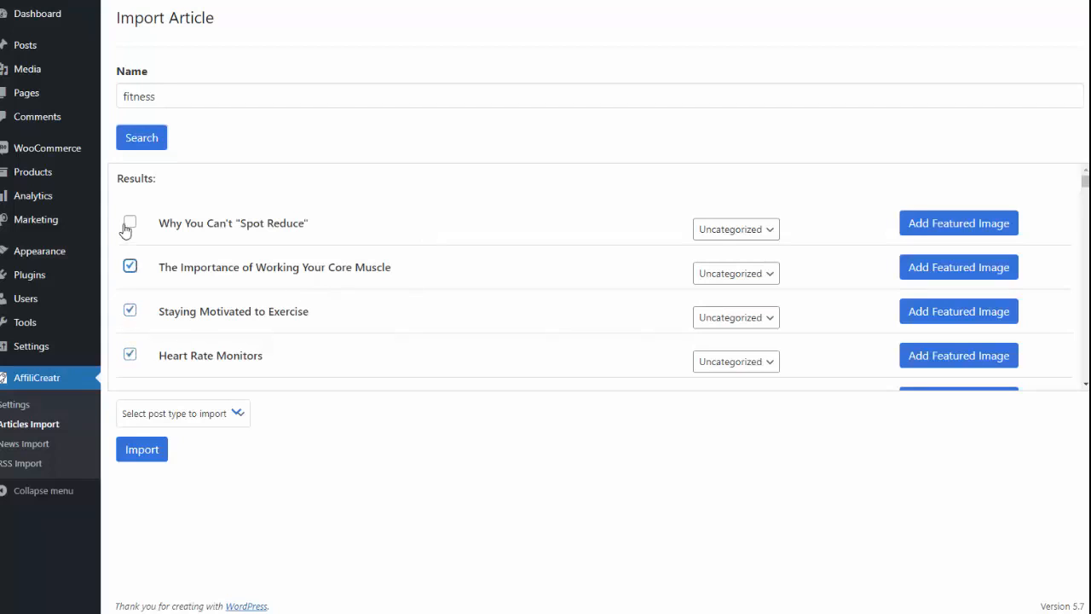
left_click(130, 222)
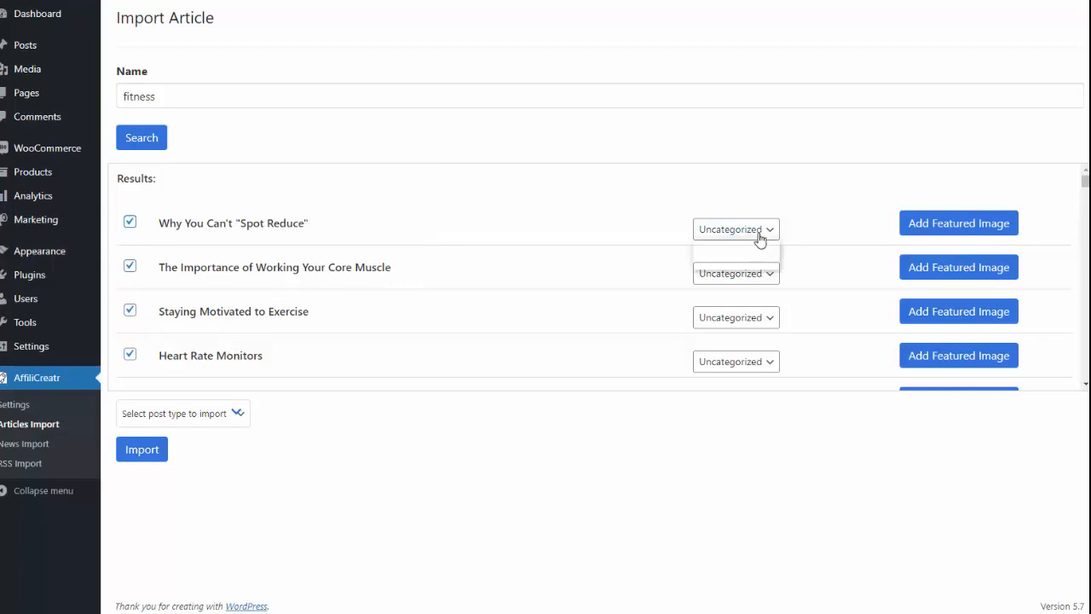
left_click(735, 228)
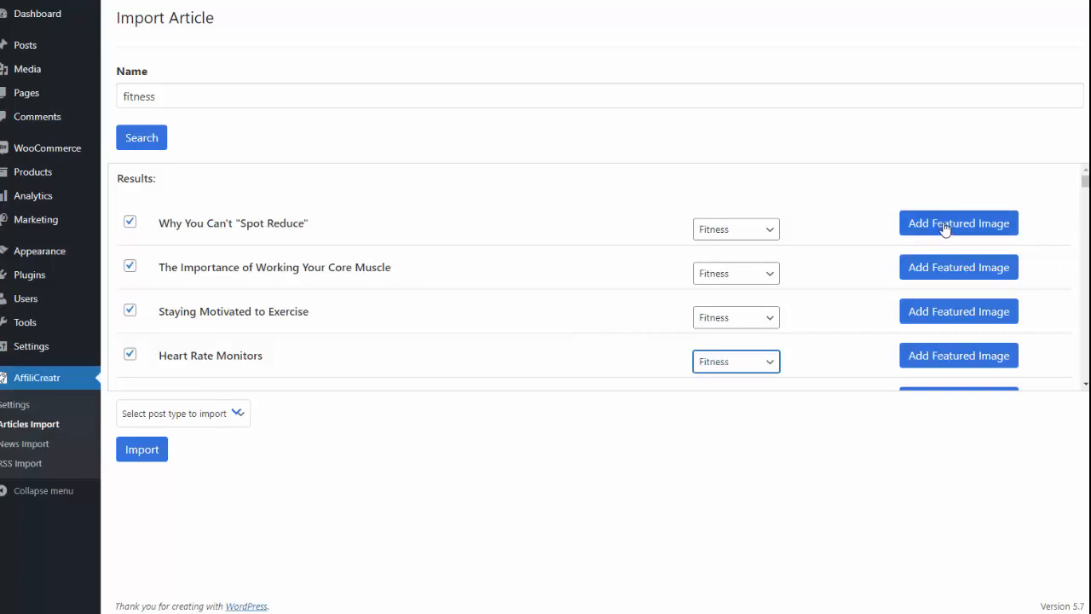
left_click(958, 223)
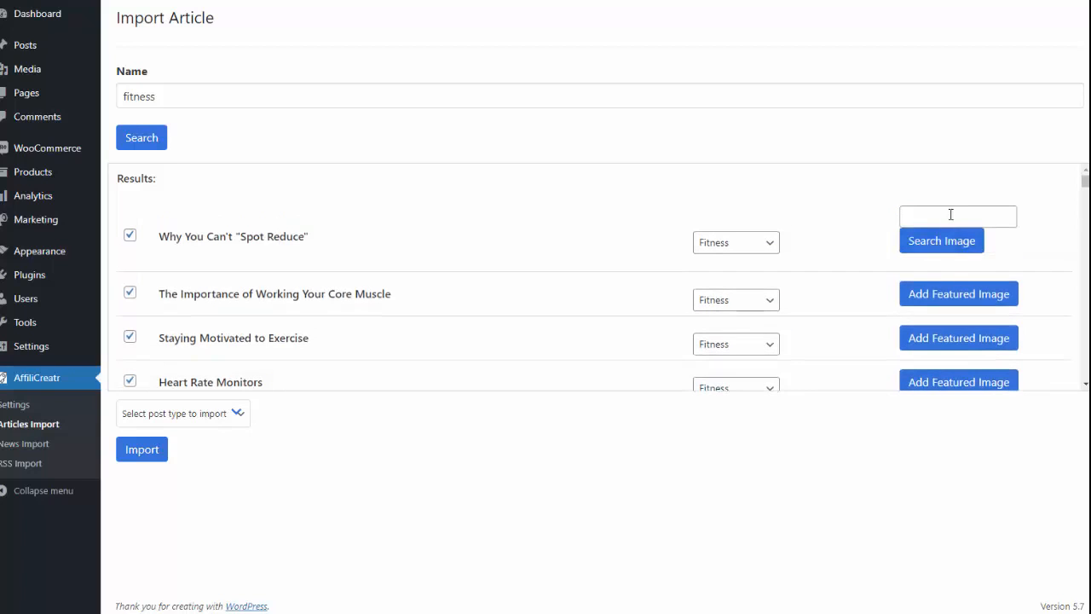
Find a 'fitness' featured image for Spot Reduce, then start the core muscle article's image.
left_click(957, 216)
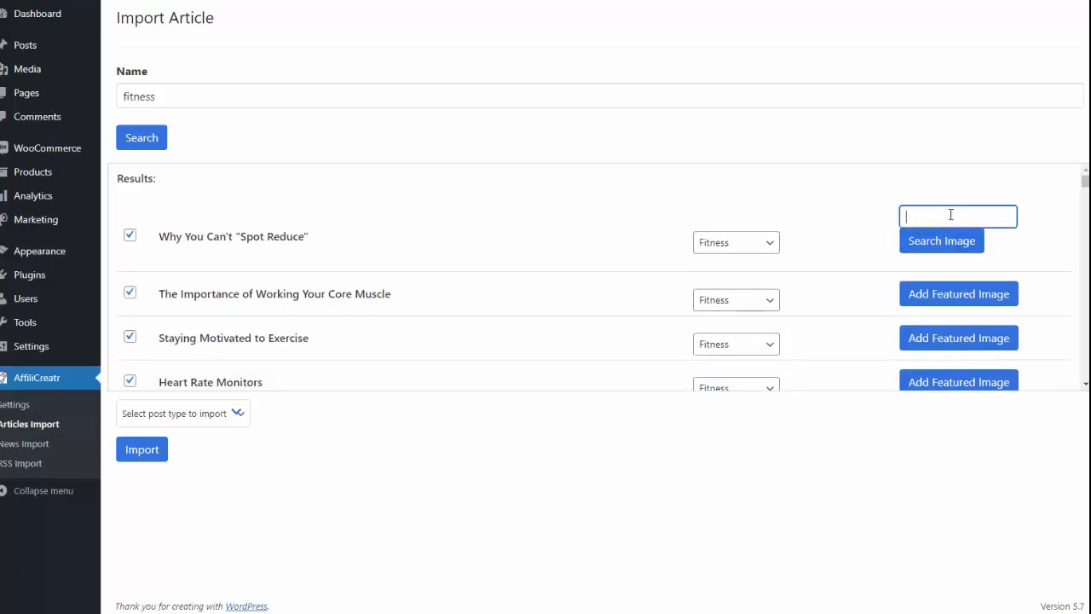
type("fitness")
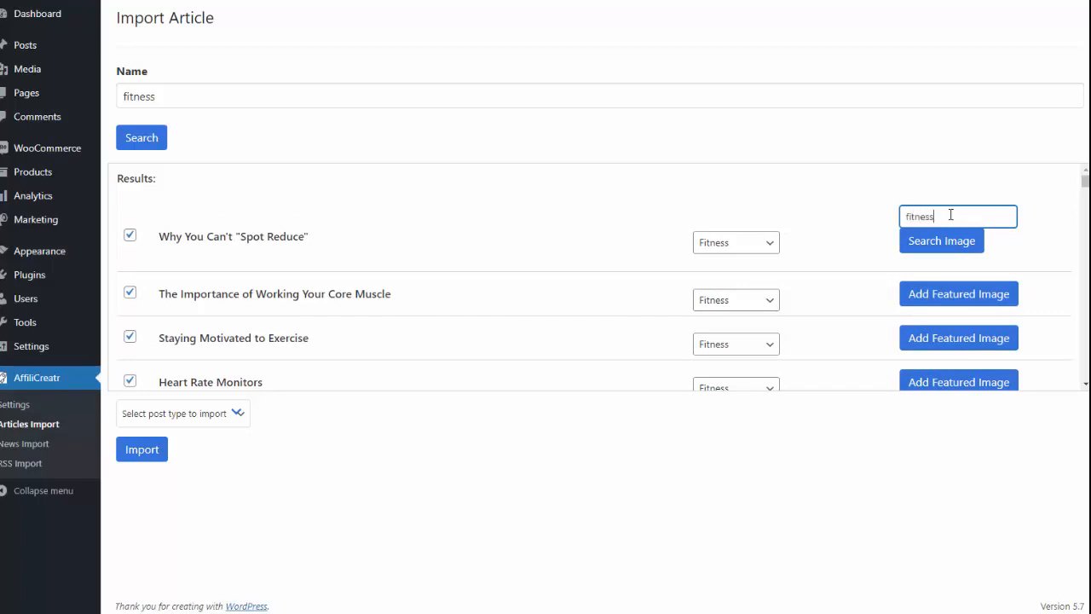
left_click(941, 241)
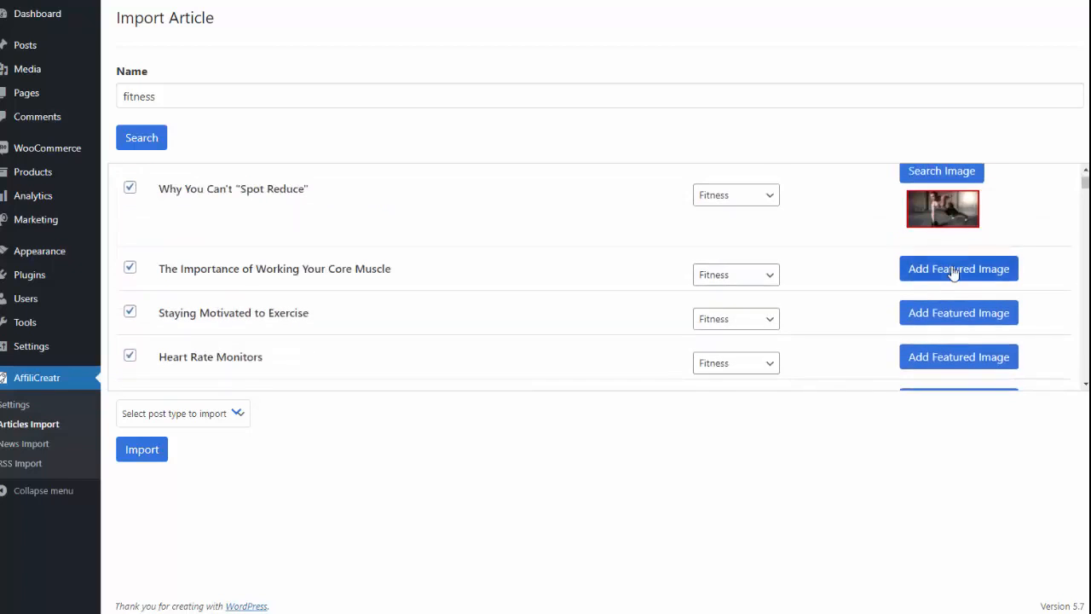
left_click(958, 268)
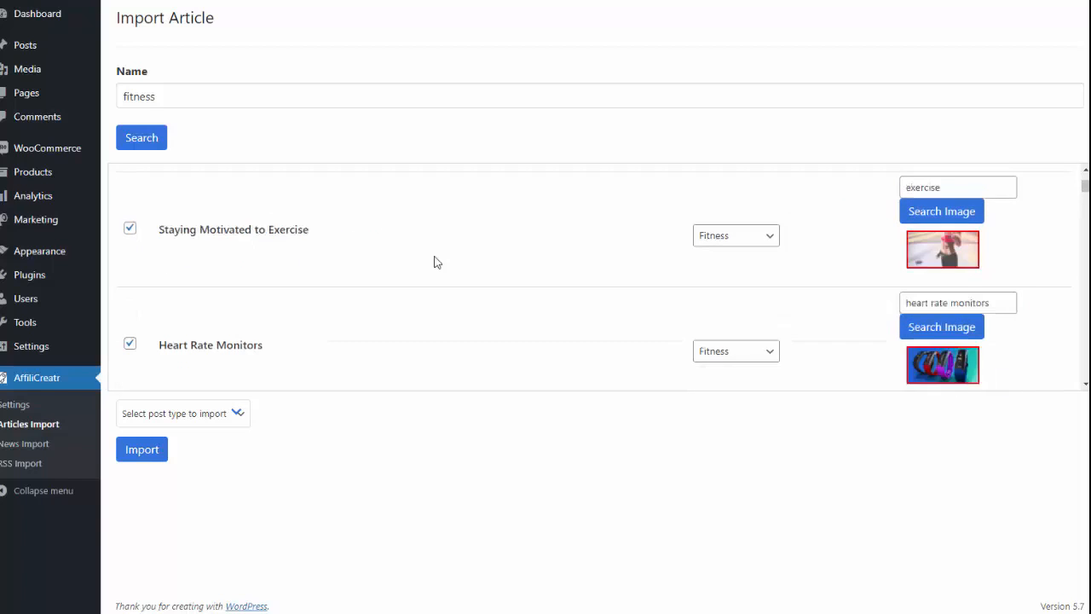
left_click(182, 413)
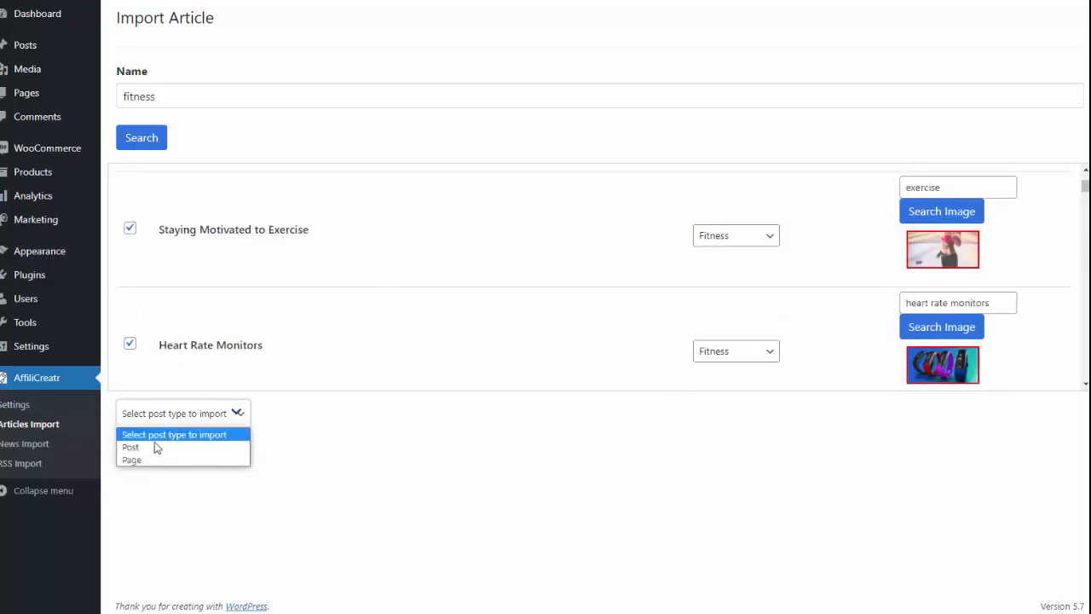
Import the selected fitness articles as Post type and open the live site.
left_click(131, 447)
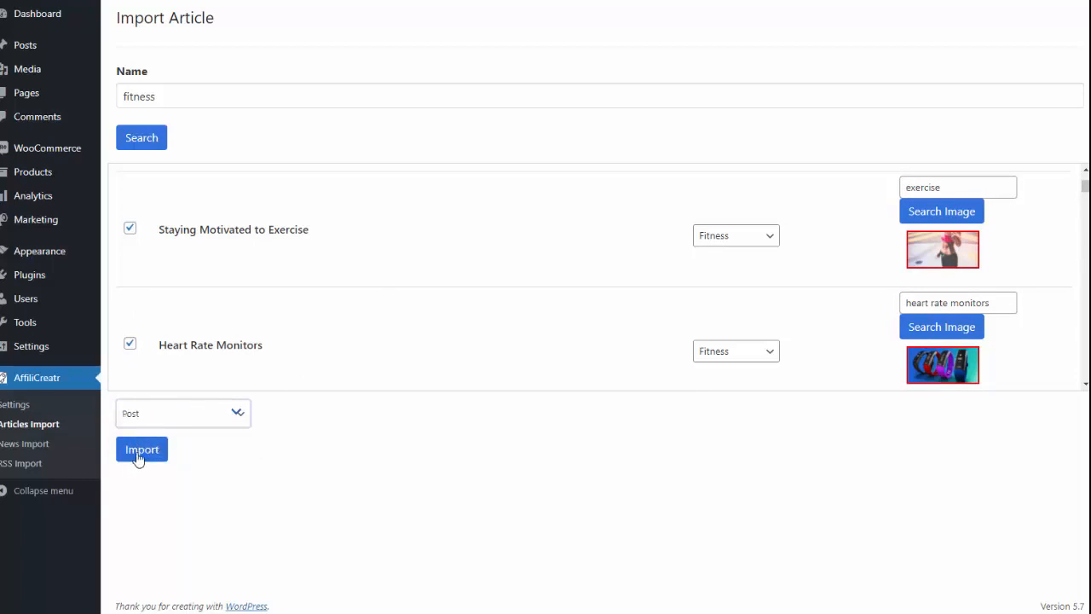
left_click(141, 449)
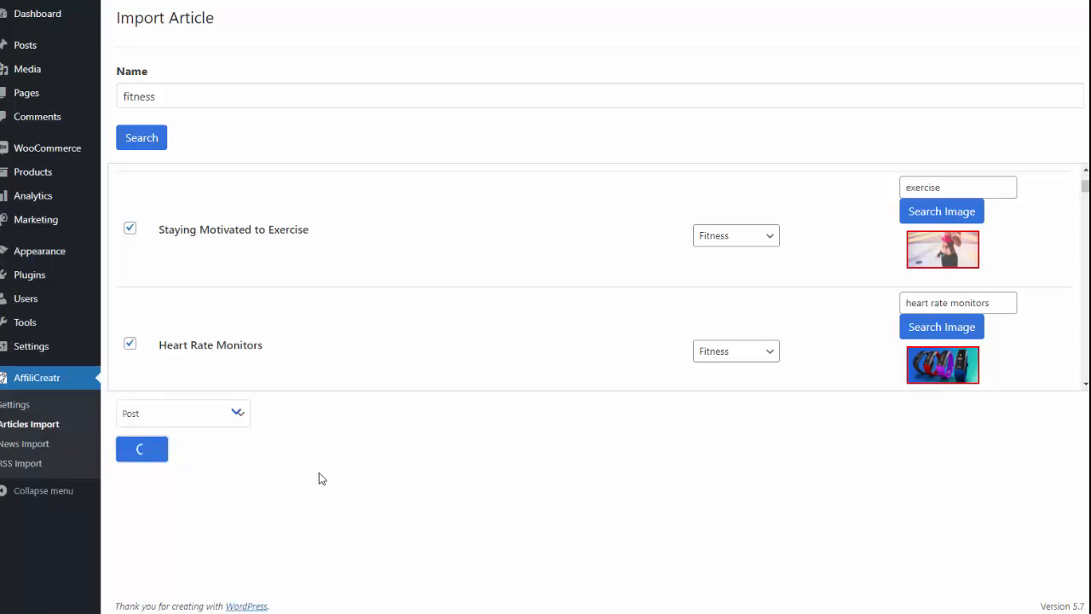
left_click(141, 449)
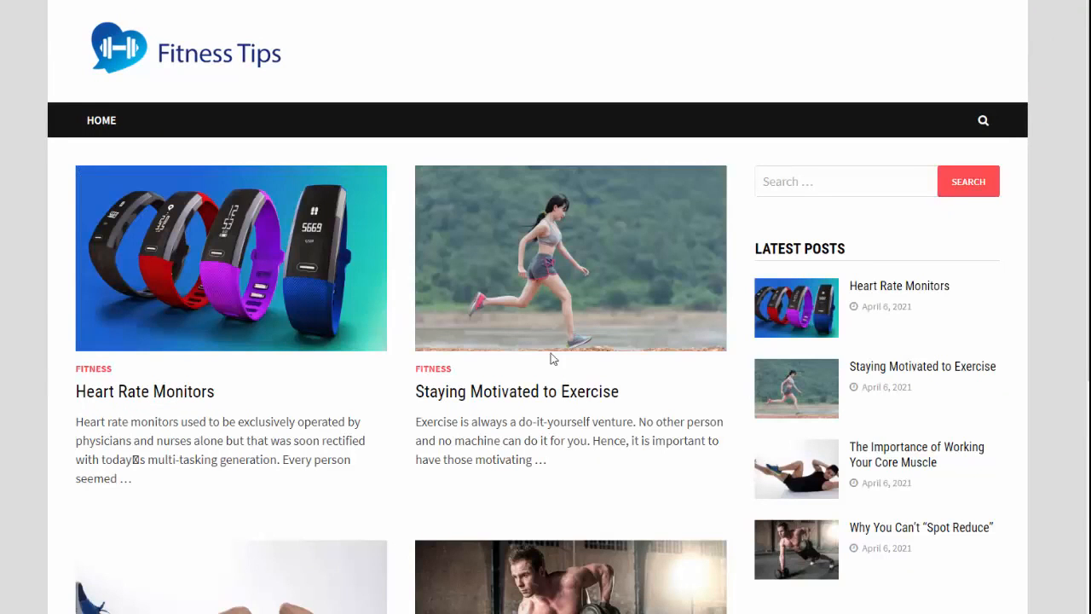
Scroll the site homepage to check the imported fitness posts and their images.
scroll("down", 3)
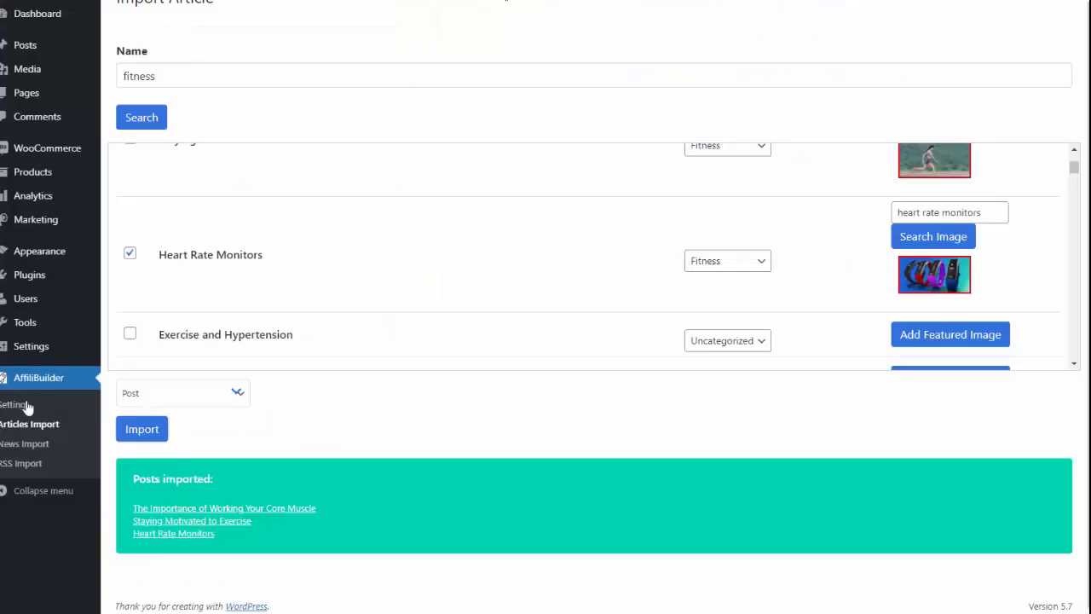
Search fitness news stories, then move on to the RSS Import page.
left_click(25, 443)
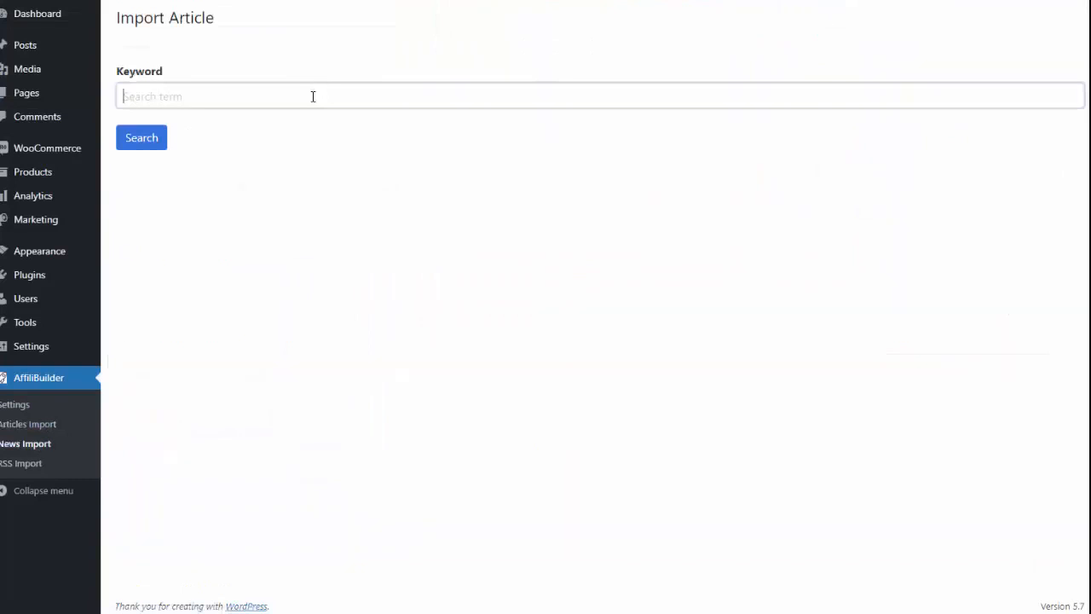
type("ftine")
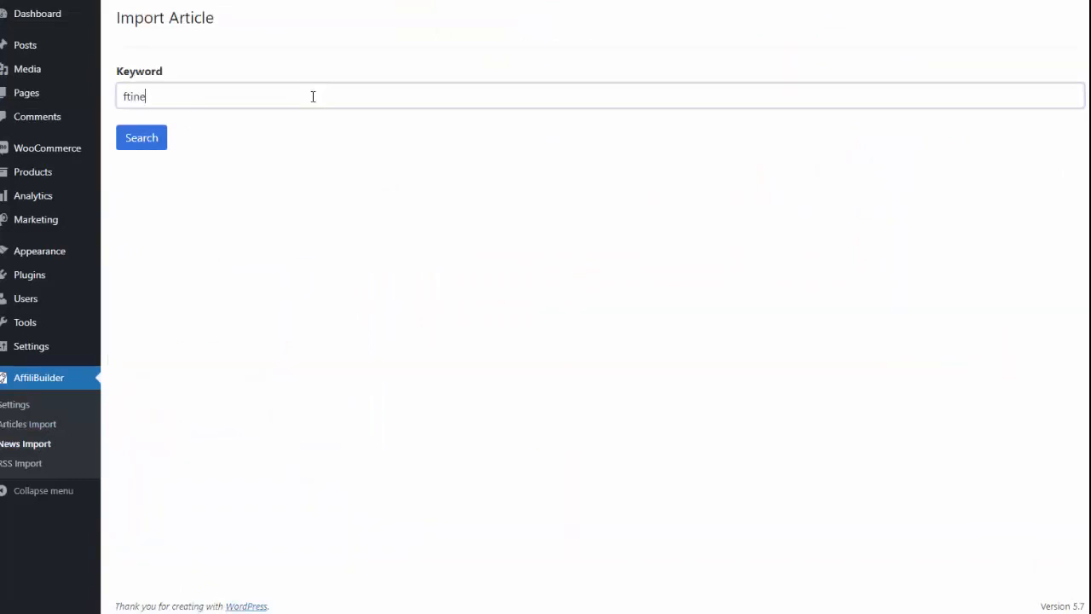
type("fitness")
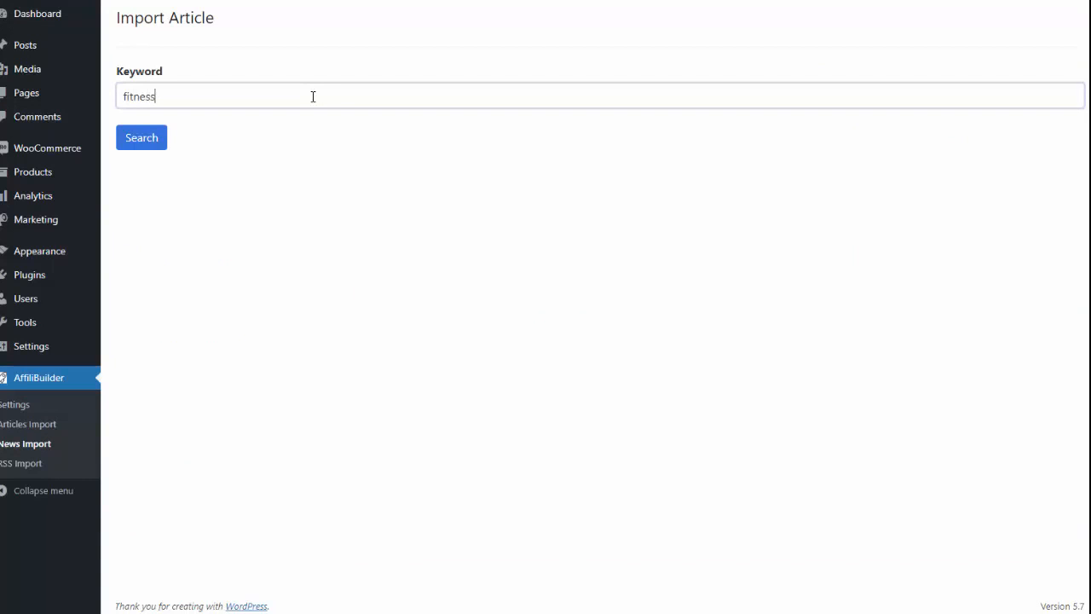
left_click(141, 137)
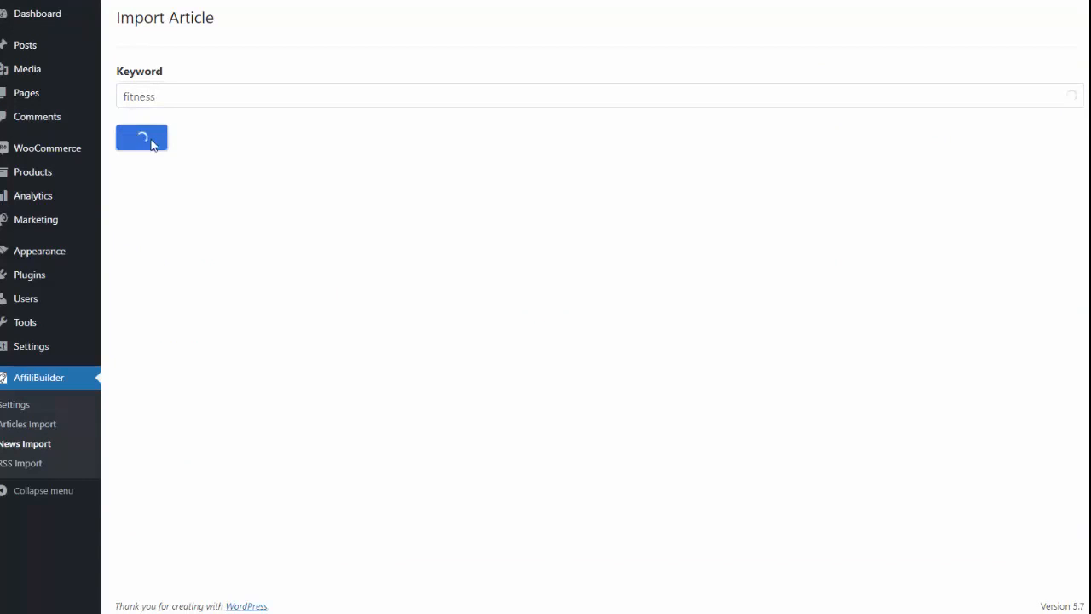
left_click(141, 137)
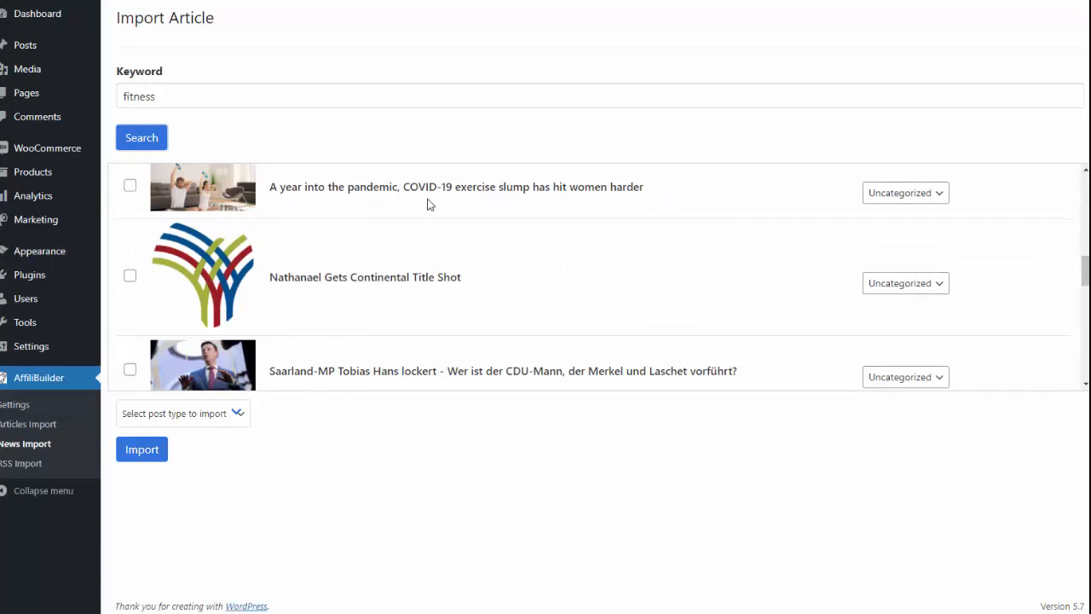
mouse_move(466, 207)
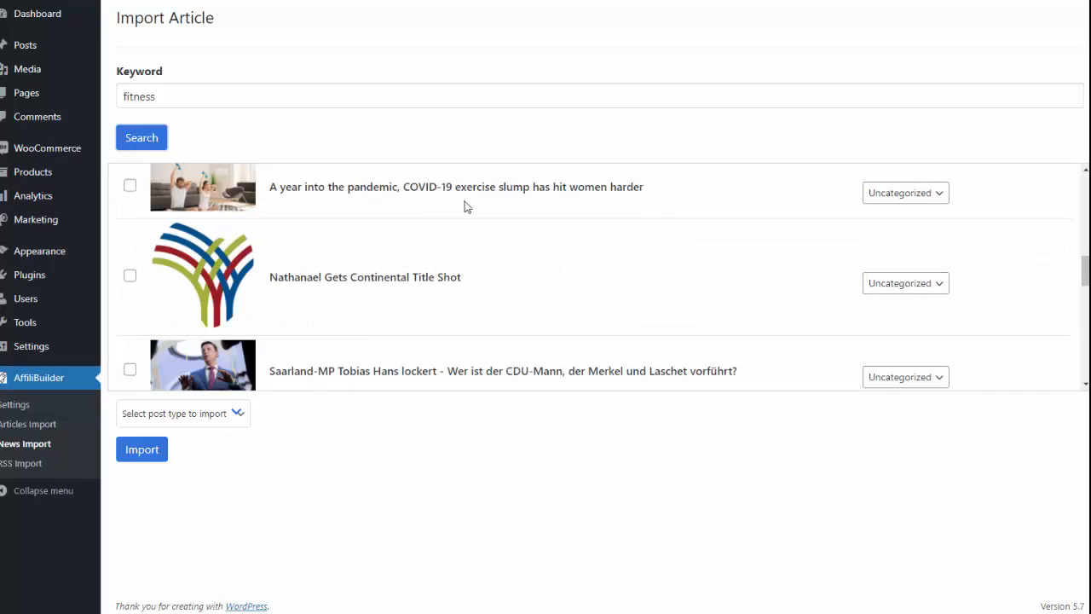
mouse_move(111, 245)
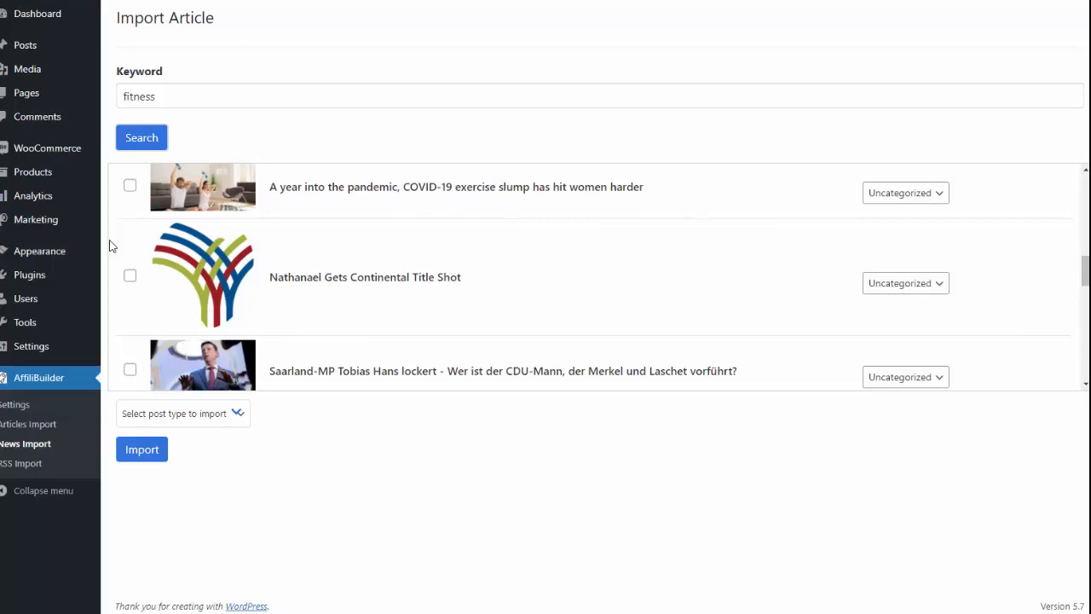
mouse_move(362, 302)
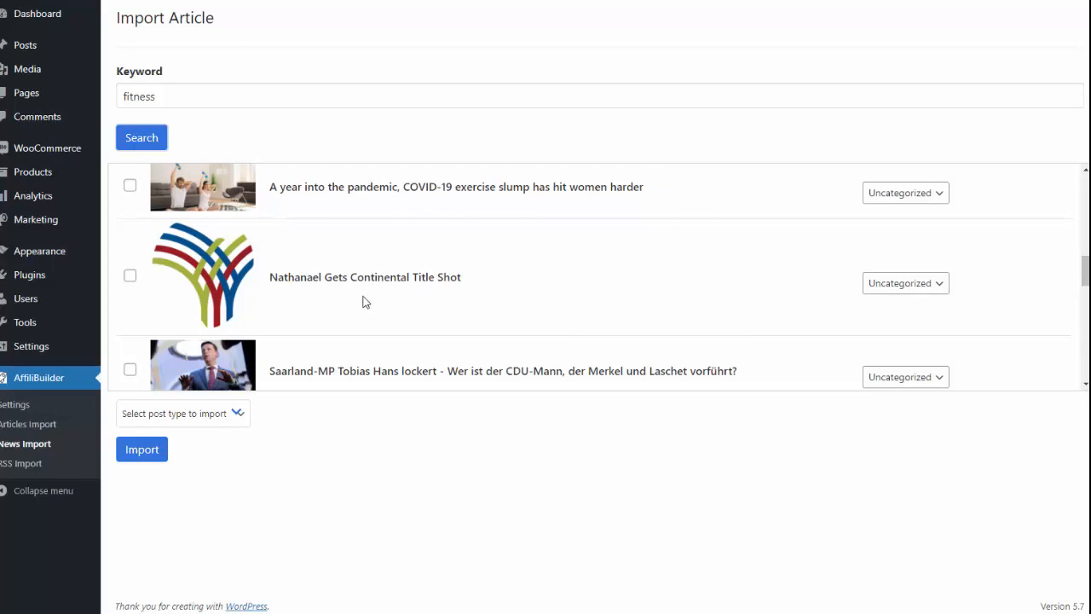
mouse_move(287, 347)
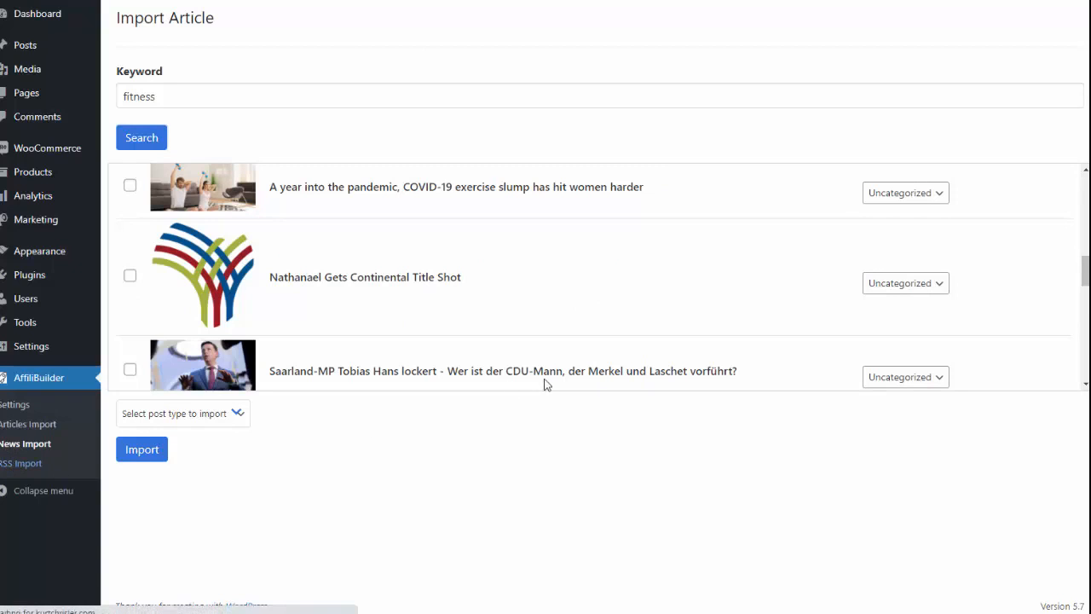
left_click(22, 463)
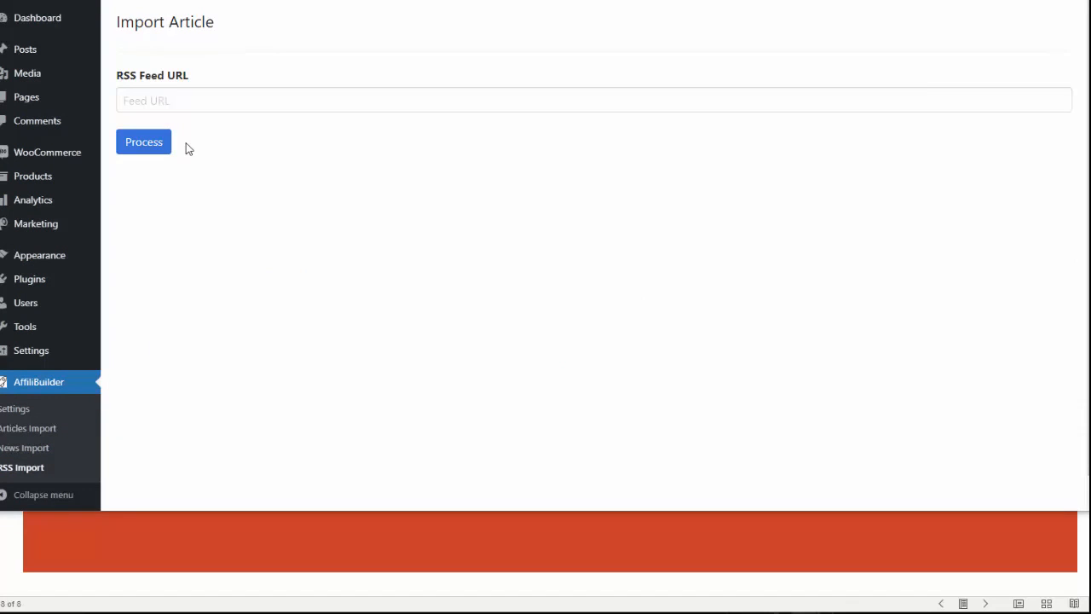
left_click(595, 100)
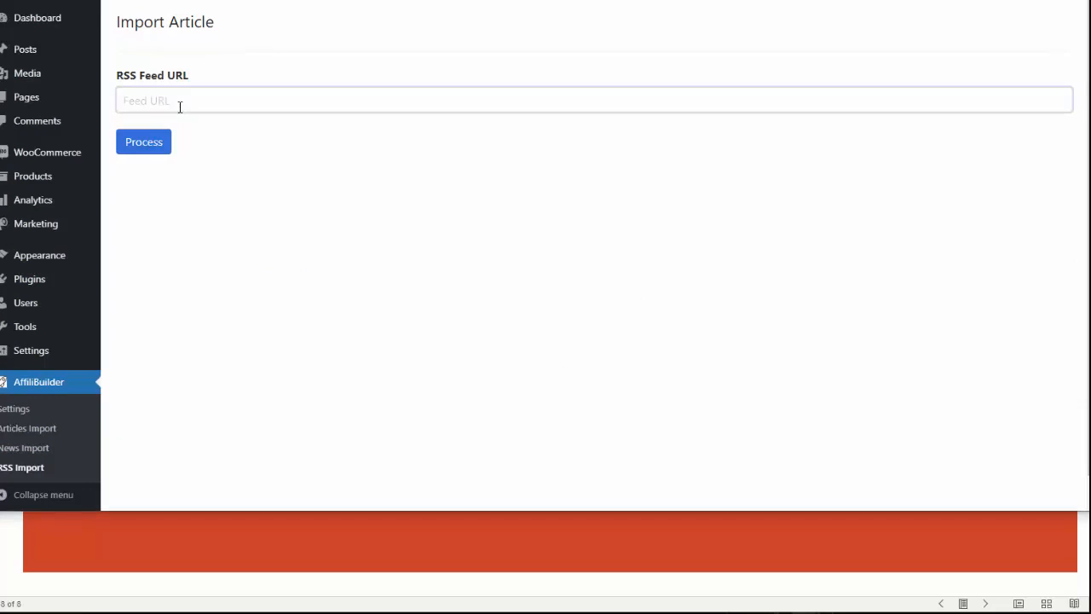
left_click(143, 141)
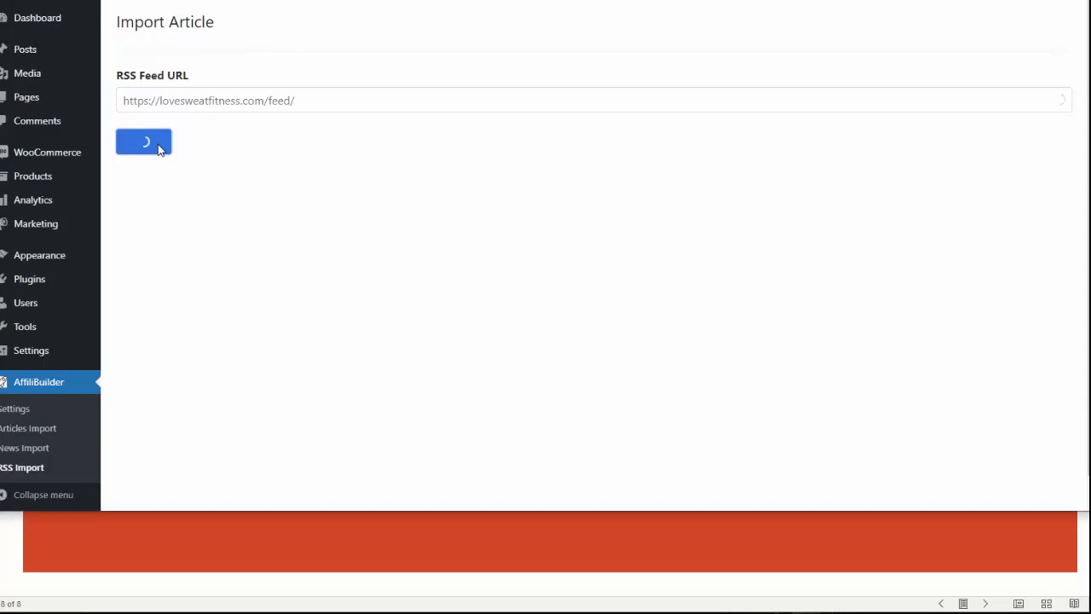
left_click(144, 142)
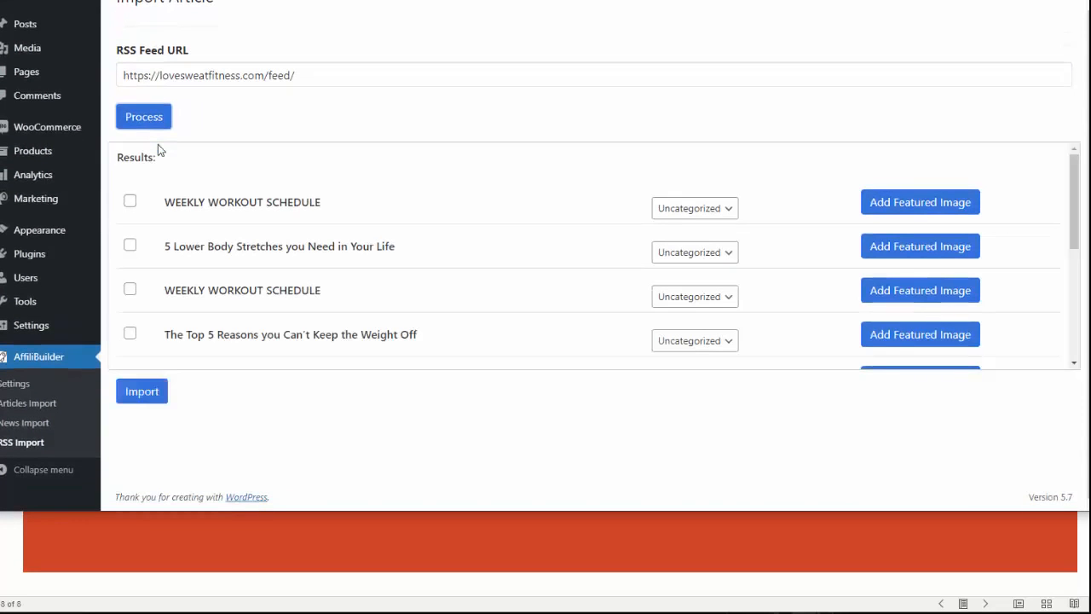
mouse_move(434, 283)
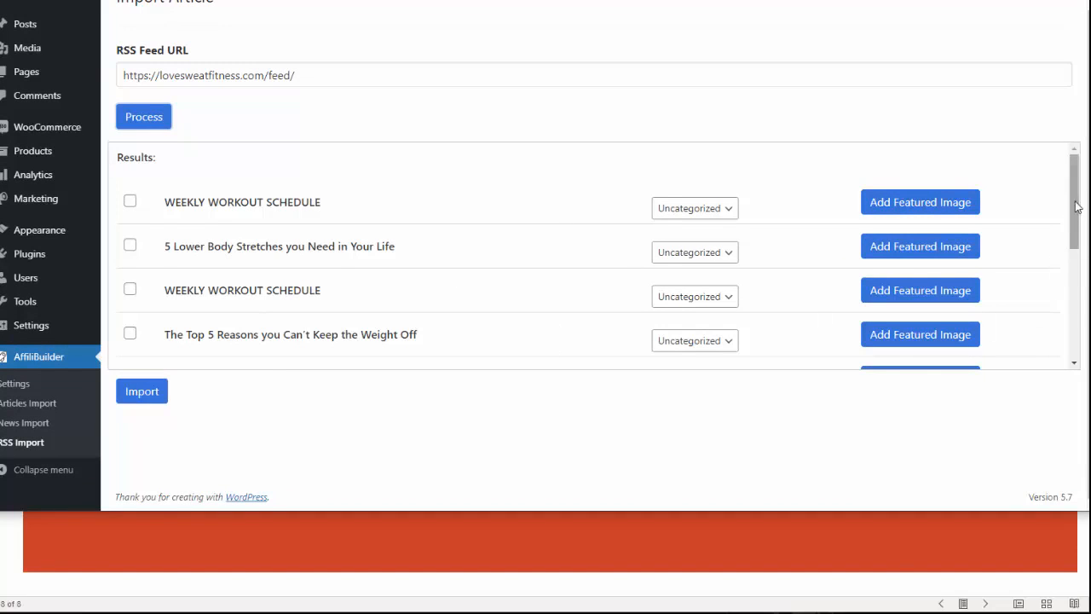
scroll("down", 3)
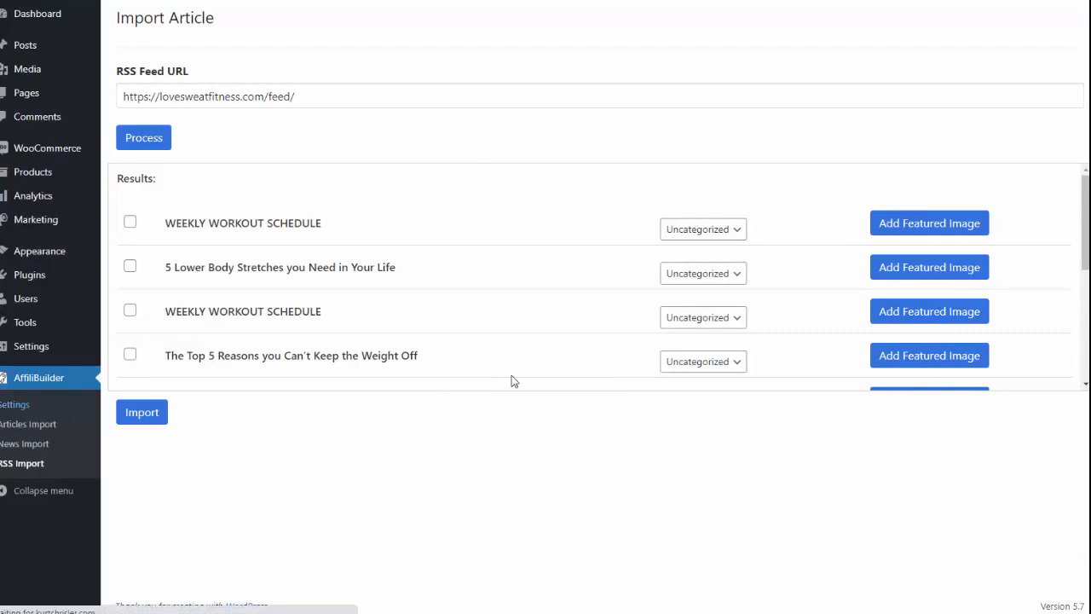
In AffiliBuilder Settings, expand Content Spinning and keep 'Dont Use Spinner' selected.
left_click(16, 404)
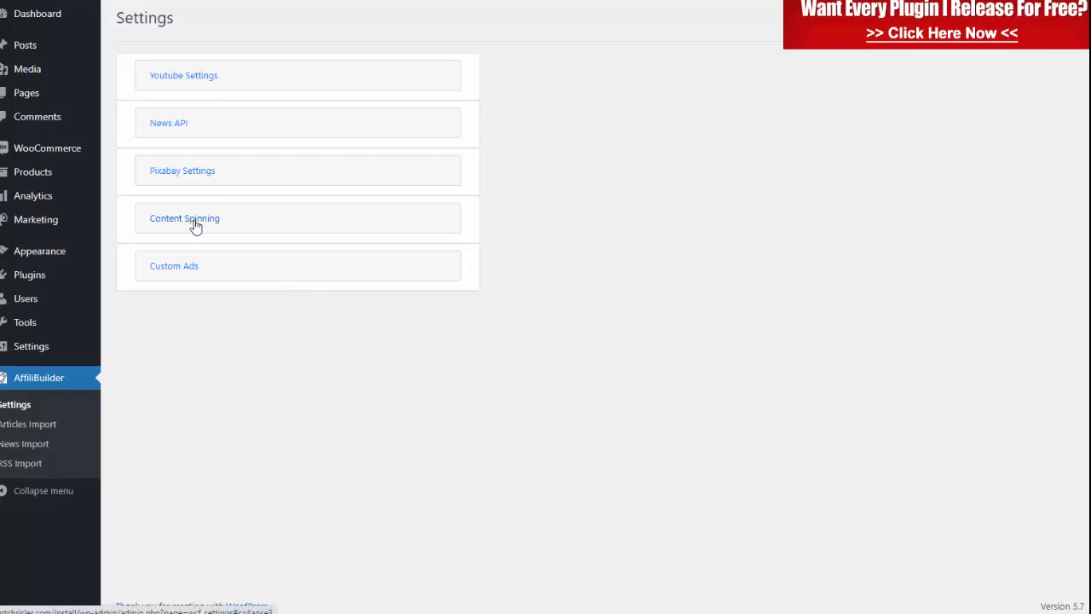
left_click(184, 218)
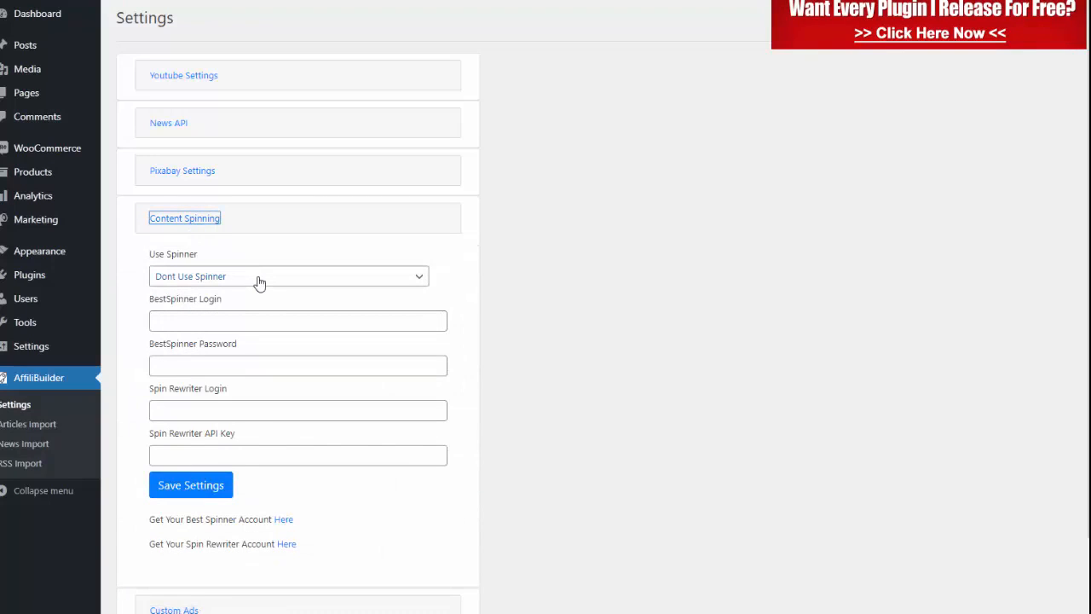
left_click(288, 275)
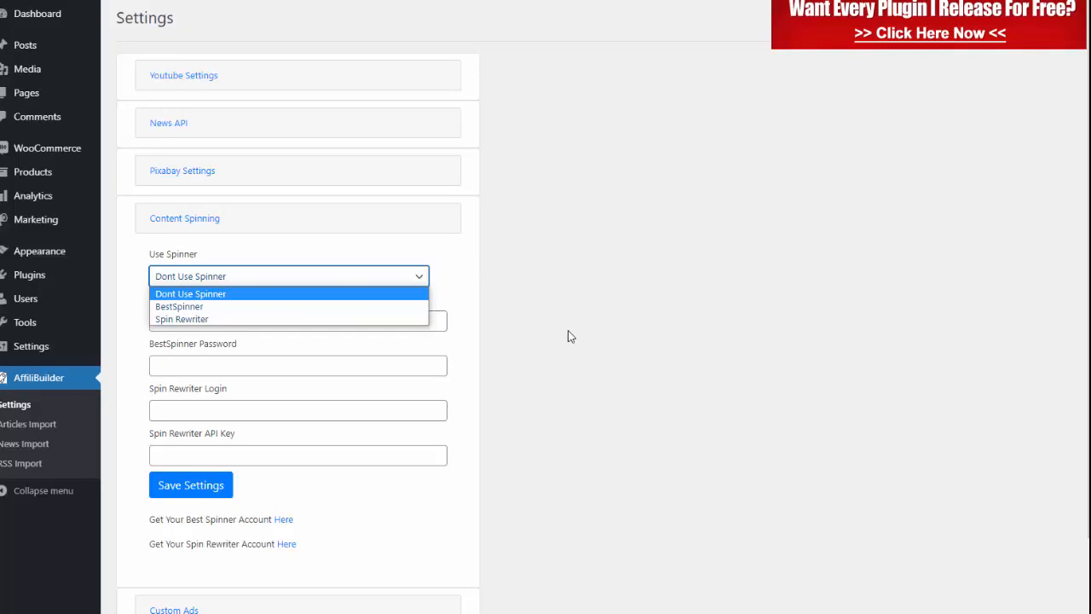
left_click(190, 294)
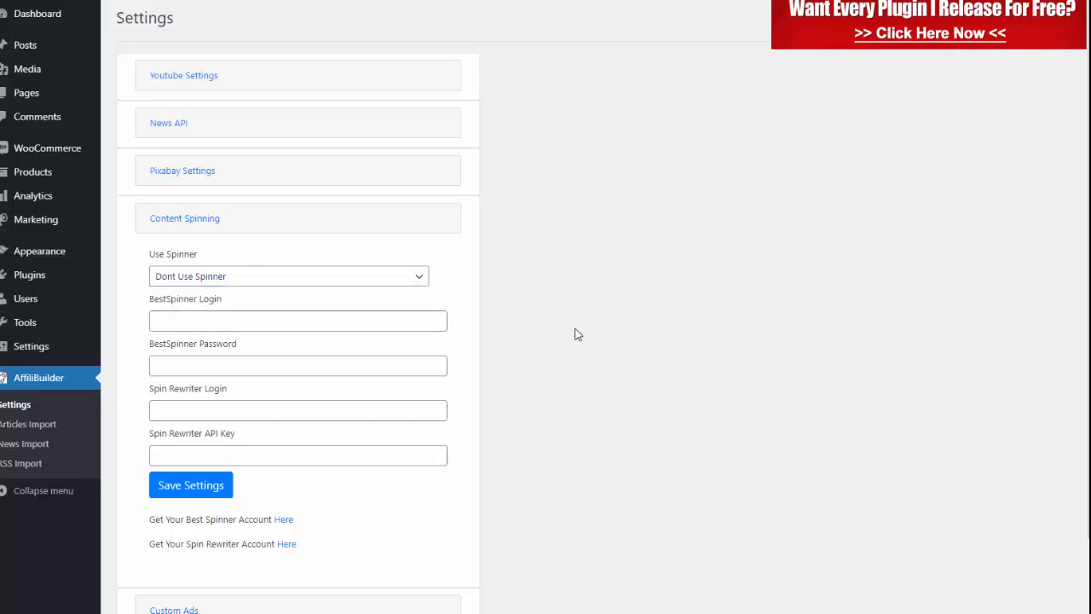
scroll("down", 3)
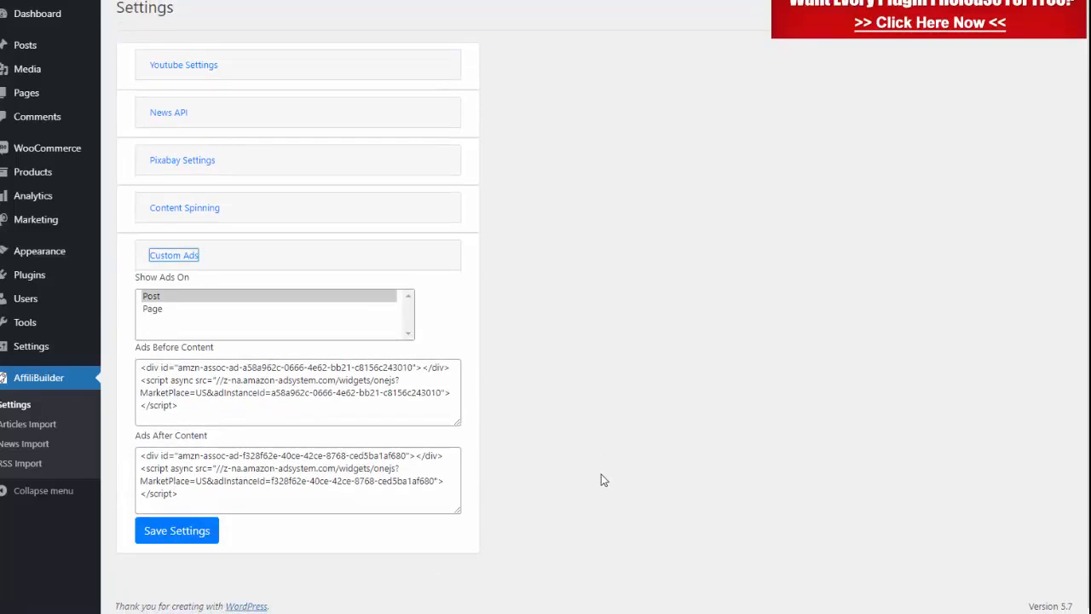
mouse_move(601, 429)
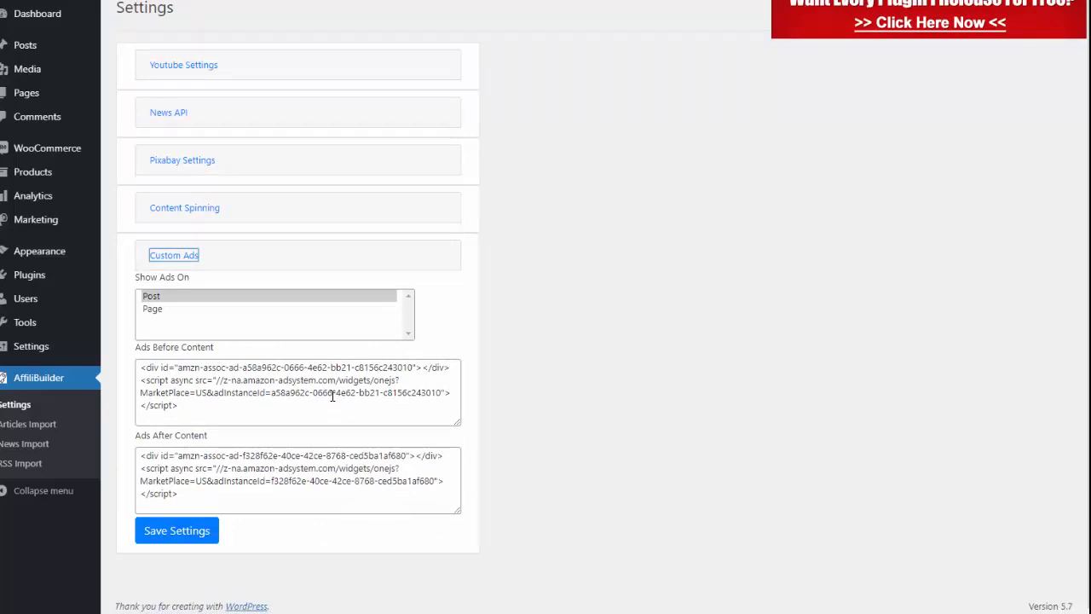
mouse_move(367, 408)
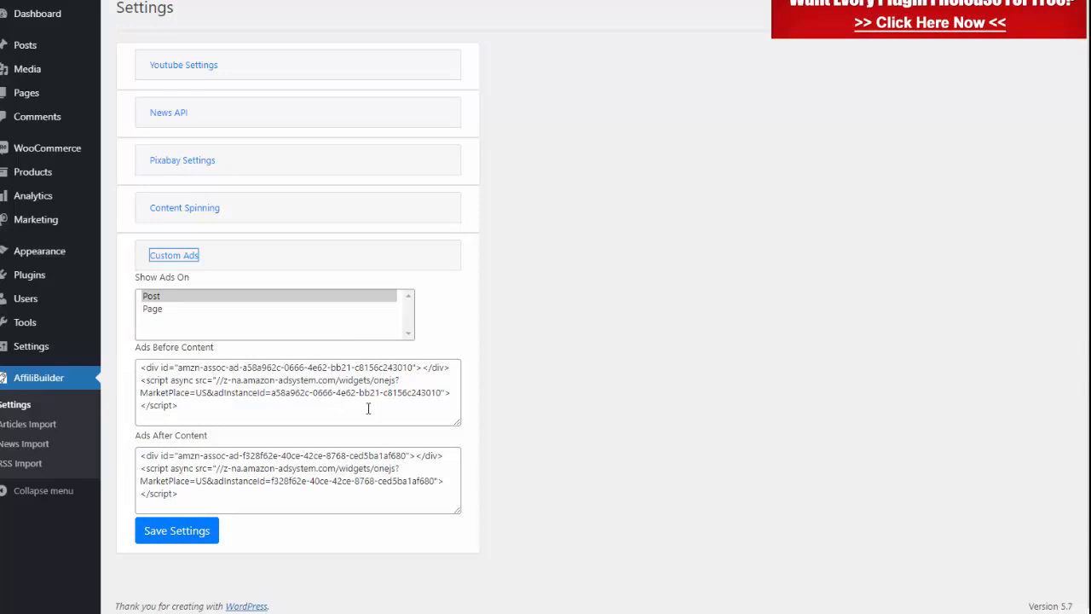
mouse_move(356, 463)
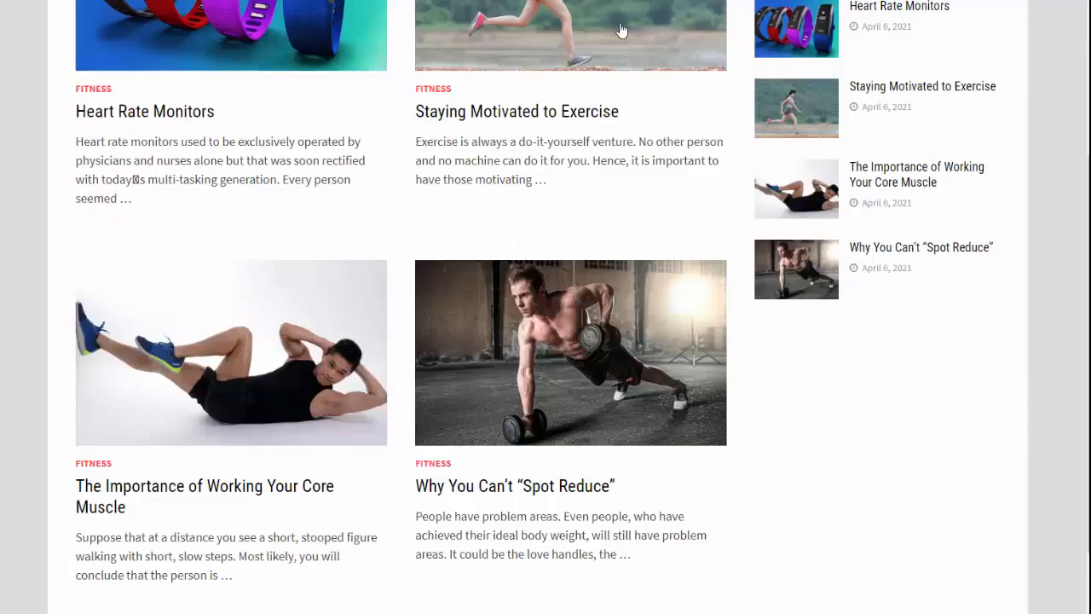
mouse_move(503, 266)
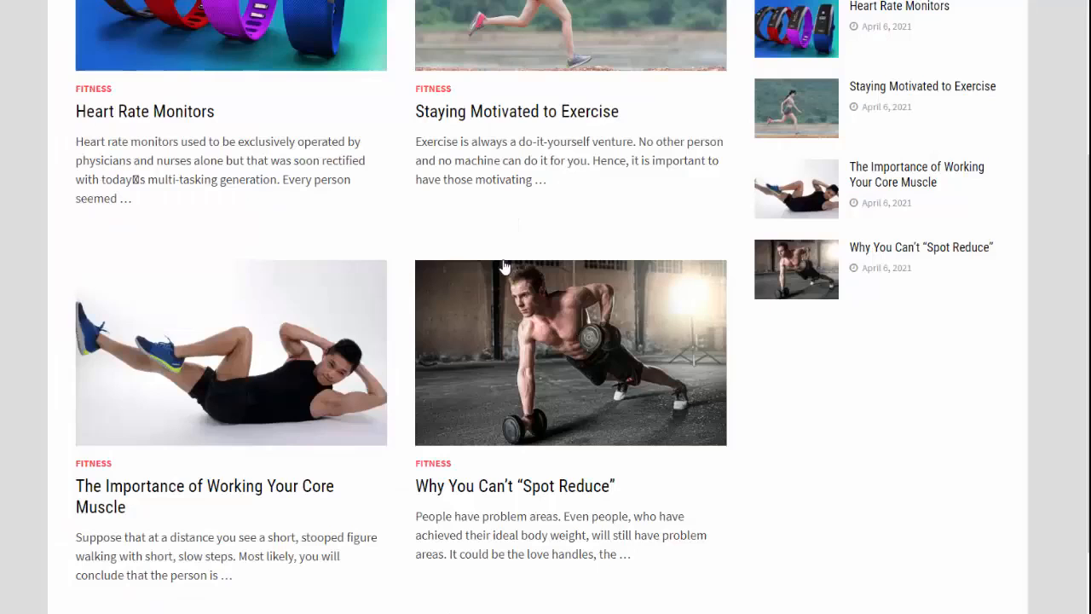
Open 'Staying Motivated to Exercise' and scroll through its Amazon ads and video.
left_click(516, 111)
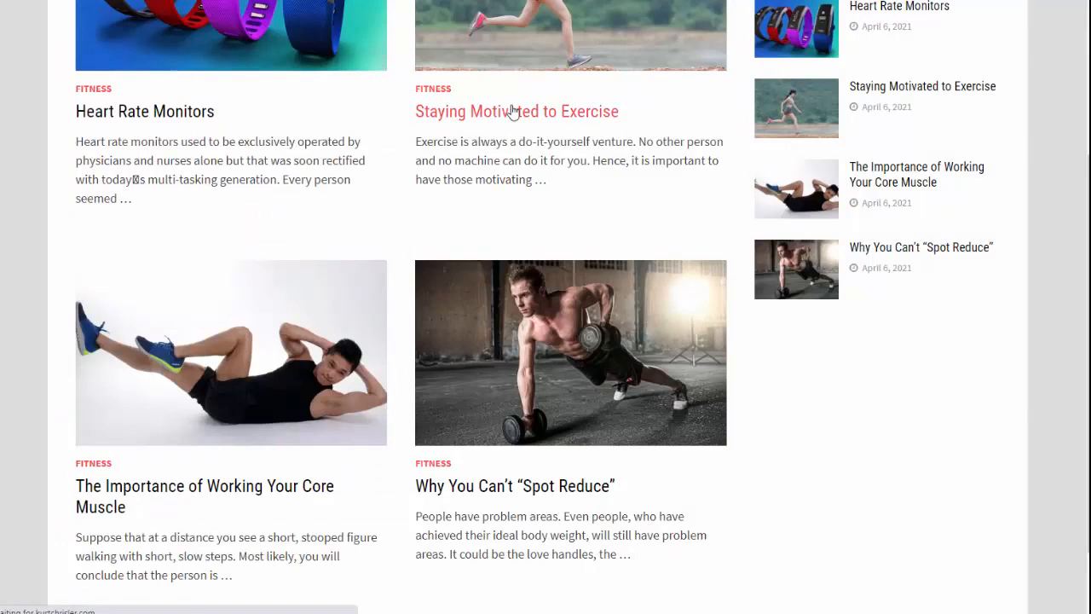
left_click(517, 111)
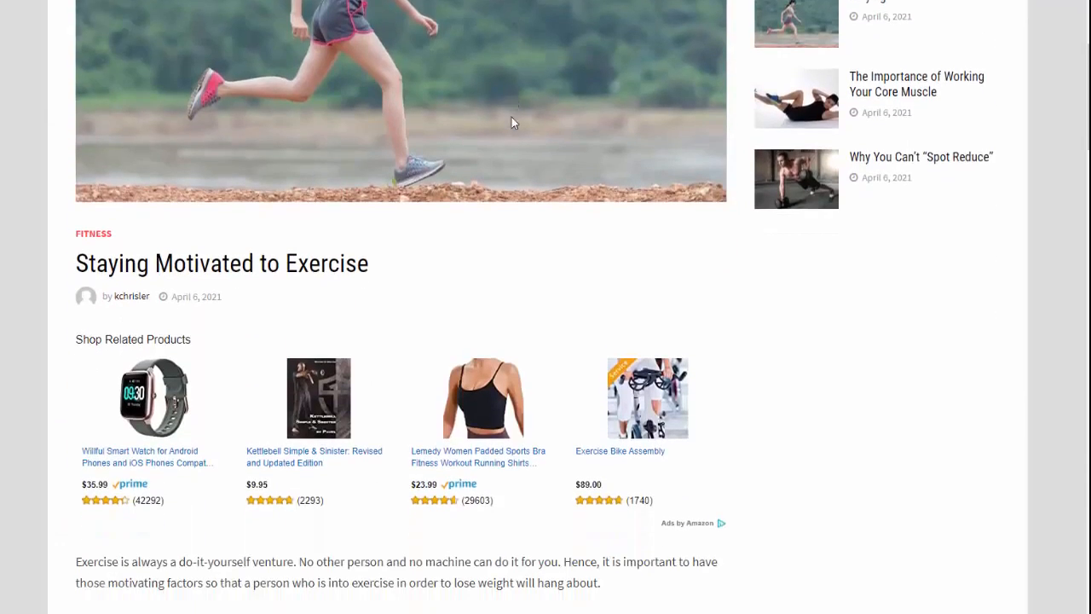
scroll("down", 3)
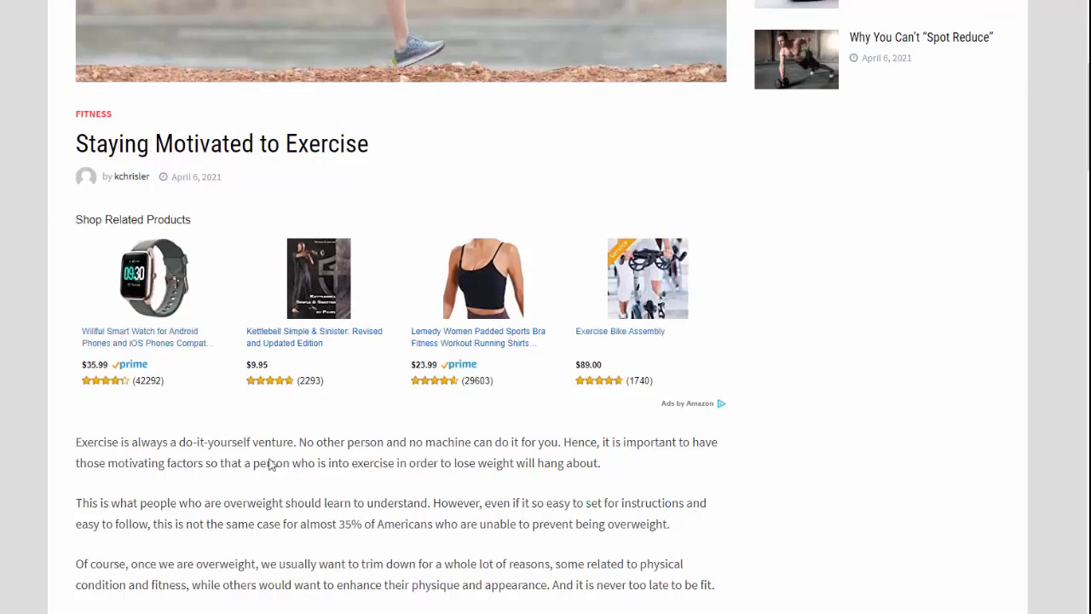
scroll("down", 3)
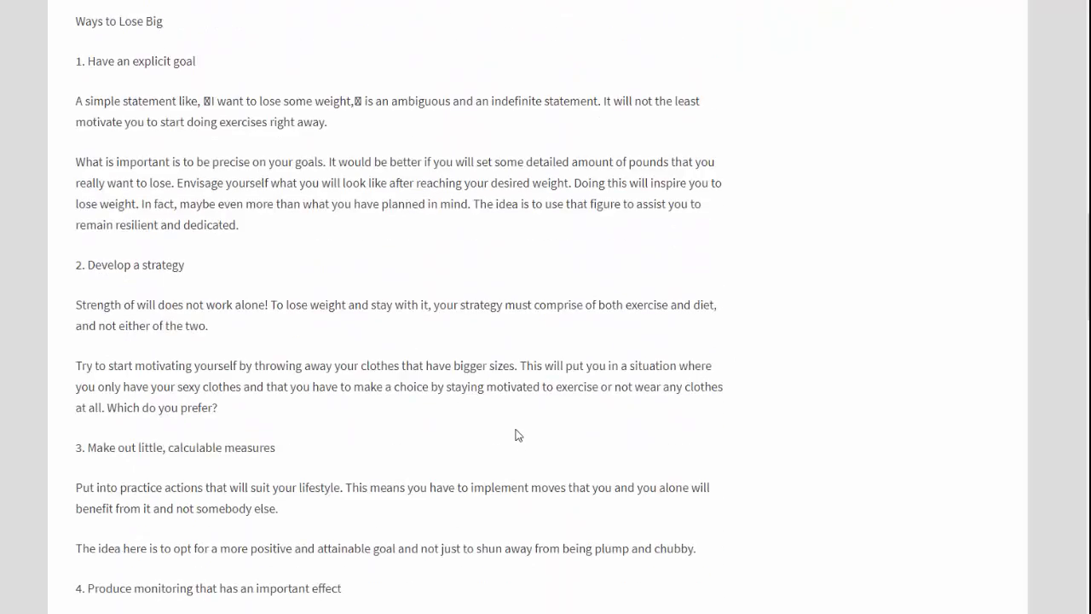
scroll("down", 3)
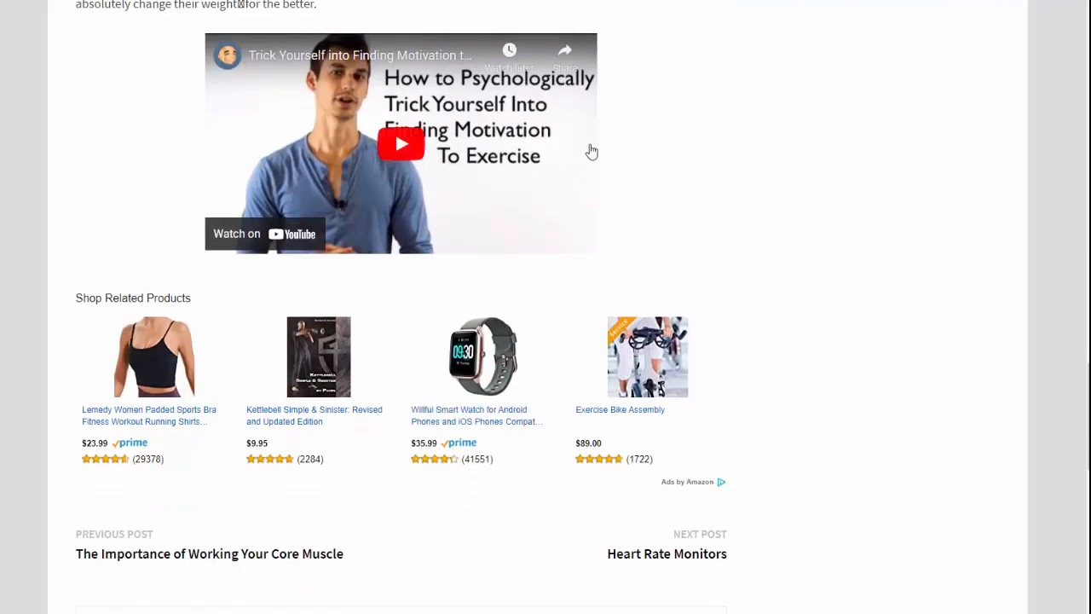
mouse_move(430, 392)
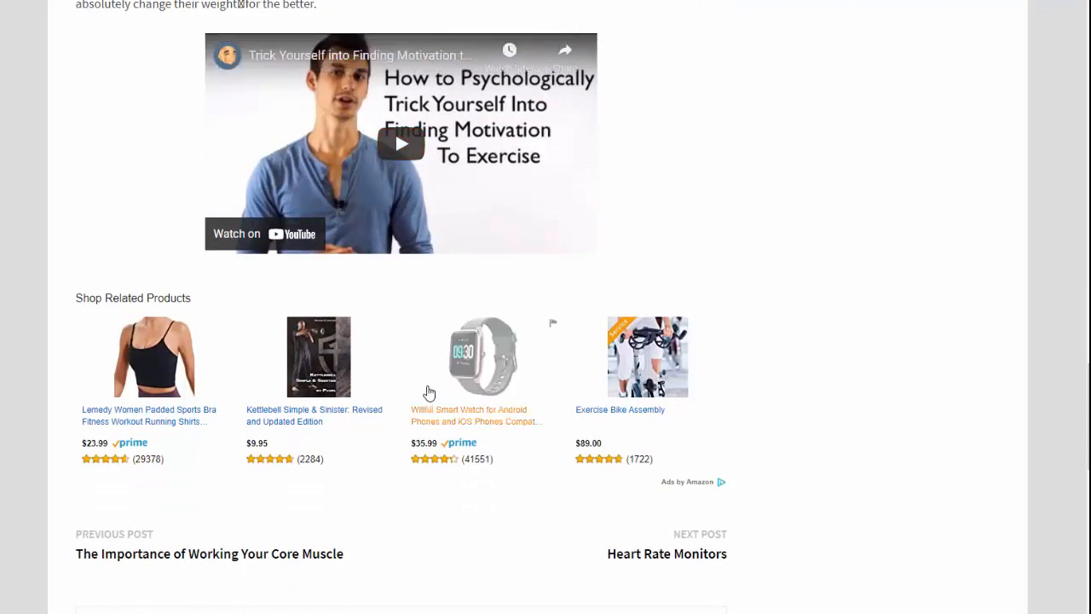
scroll("down", 3)
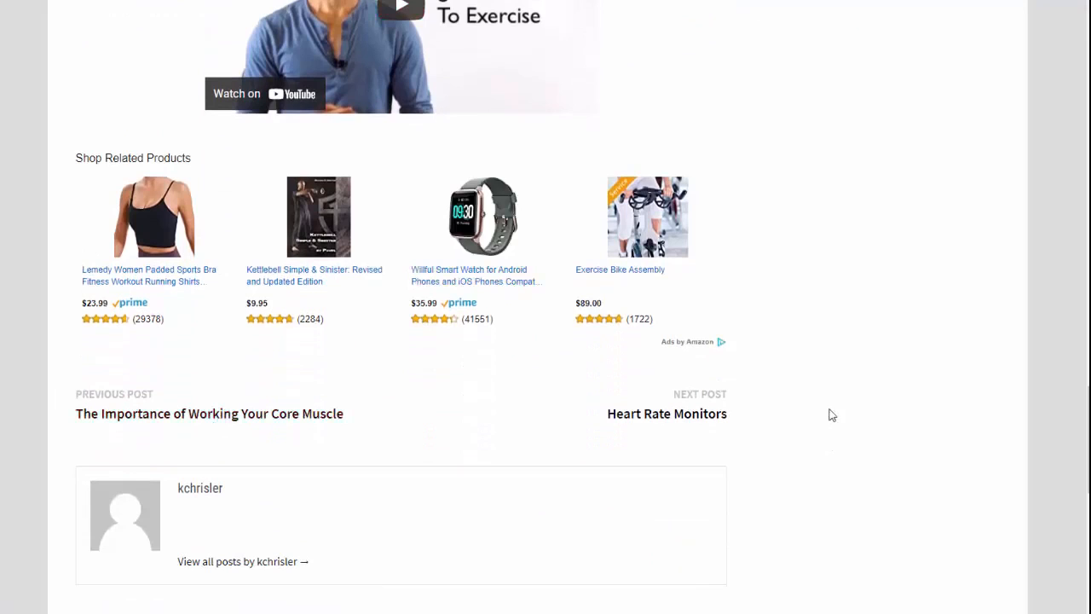
mouse_move(681, 401)
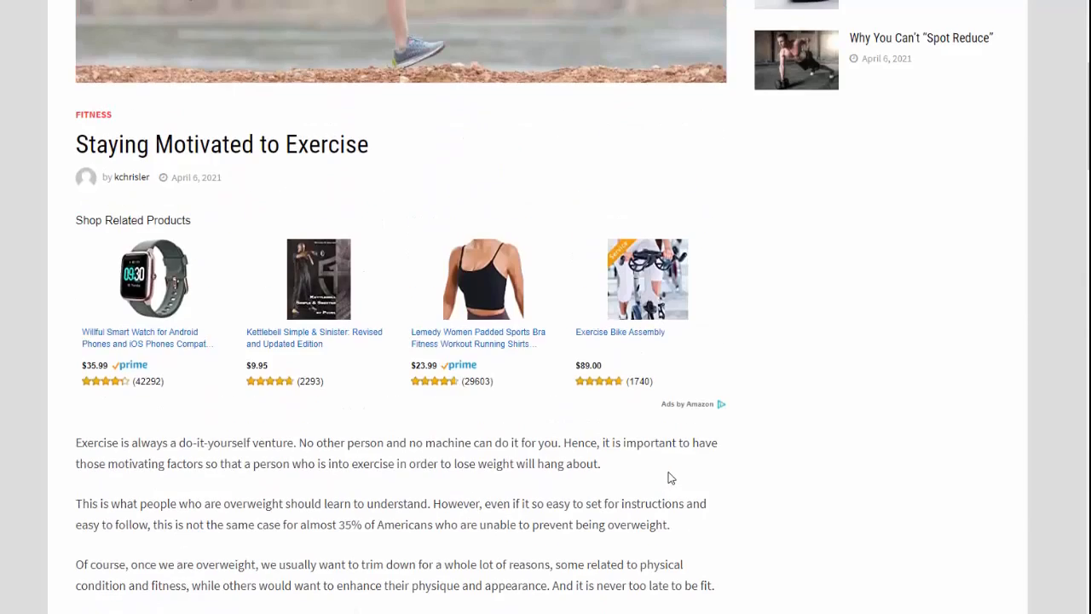
scroll("up", 3)
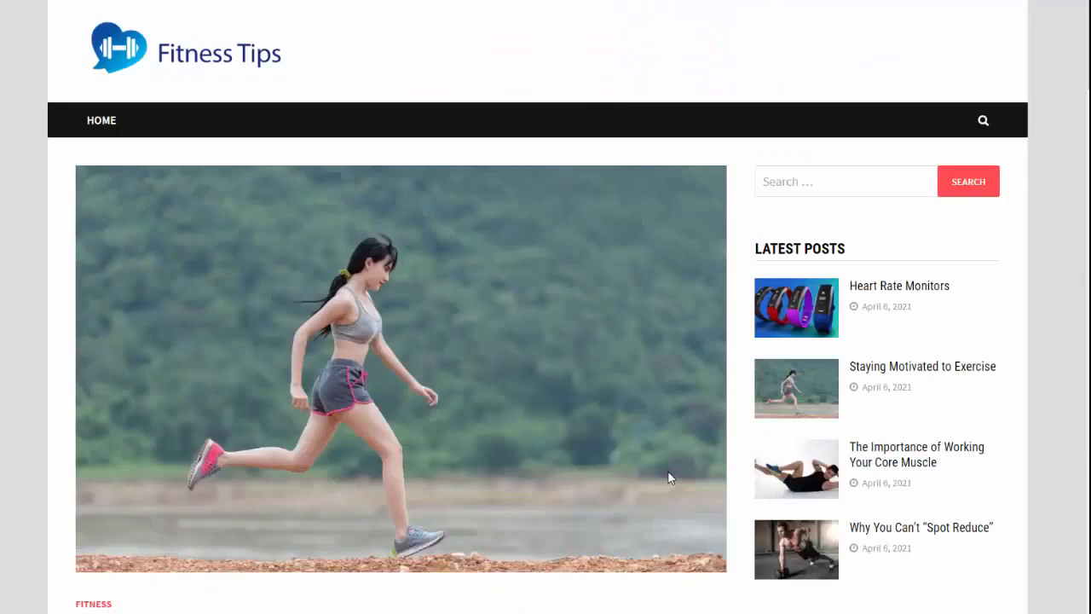